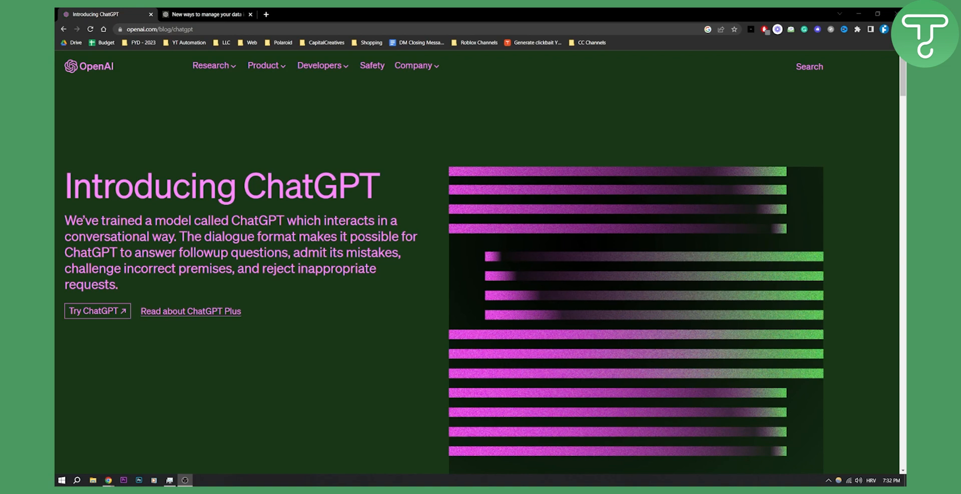
Step: Switch to the 'New ways to manage your data in ChatGPT' browser tab
{"action": "left_click", "coordinate": [210, 14]}
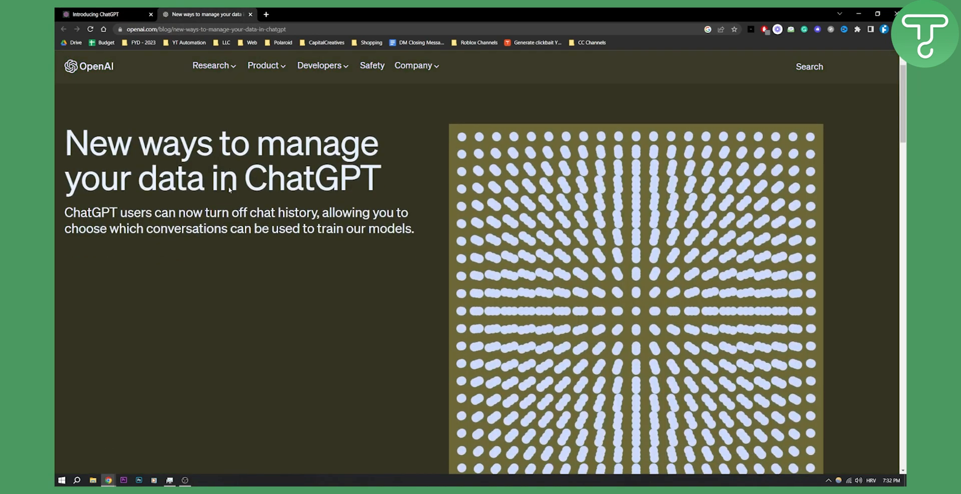
Step: Scroll the post down to the Settings dialog illustration with the Chat History & Training toggle
{"action": "scroll", "scroll_direction": "down", "scroll_amount": 3}
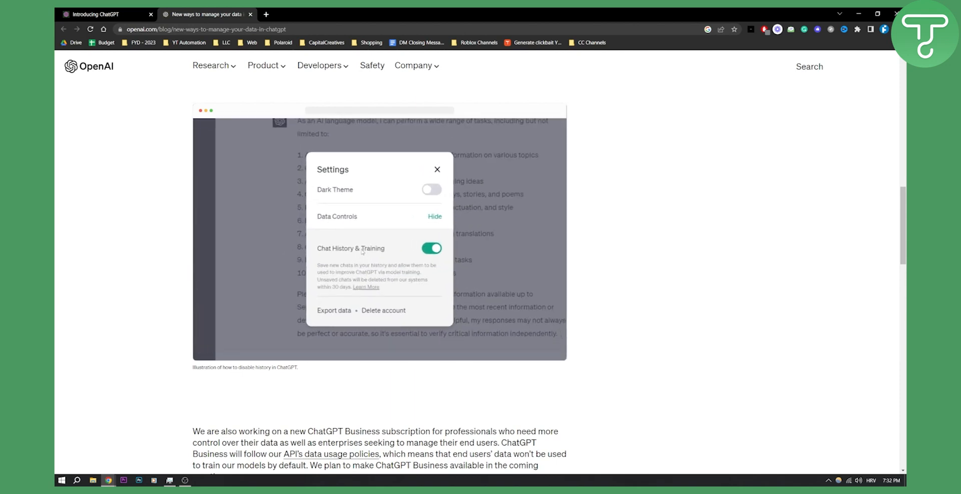
{"action": "left_click", "coordinate": [432, 248]}
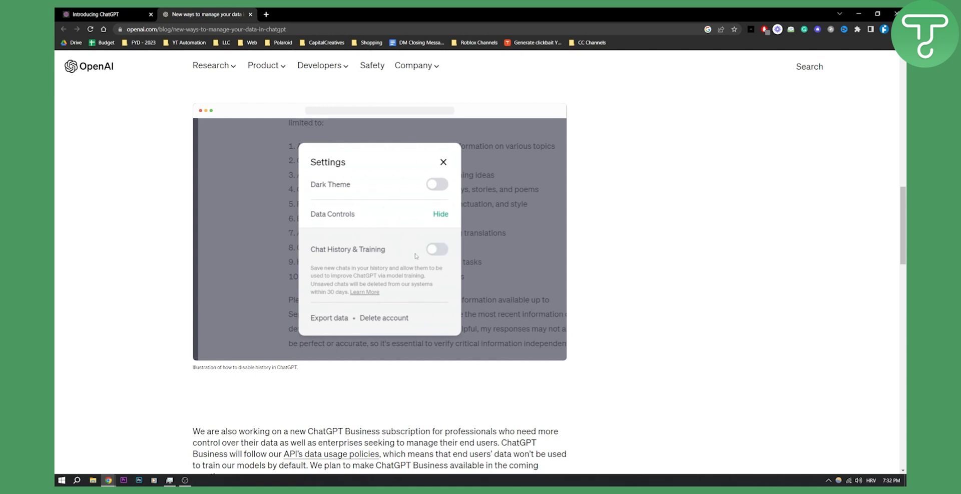
{"action": "left_click", "coordinate": [444, 162]}
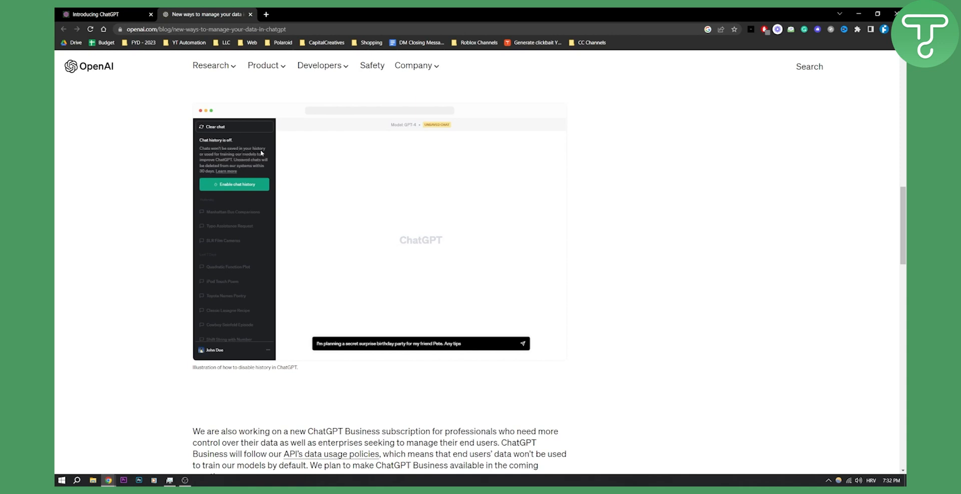
{"action": "left_click", "coordinate": [522, 343]}
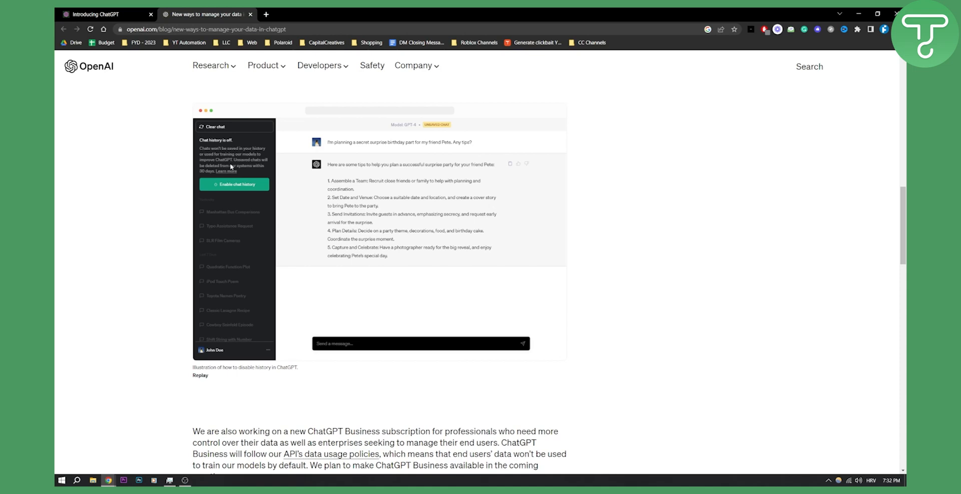
{"action": "mouse_move", "coordinate": [226, 143]}
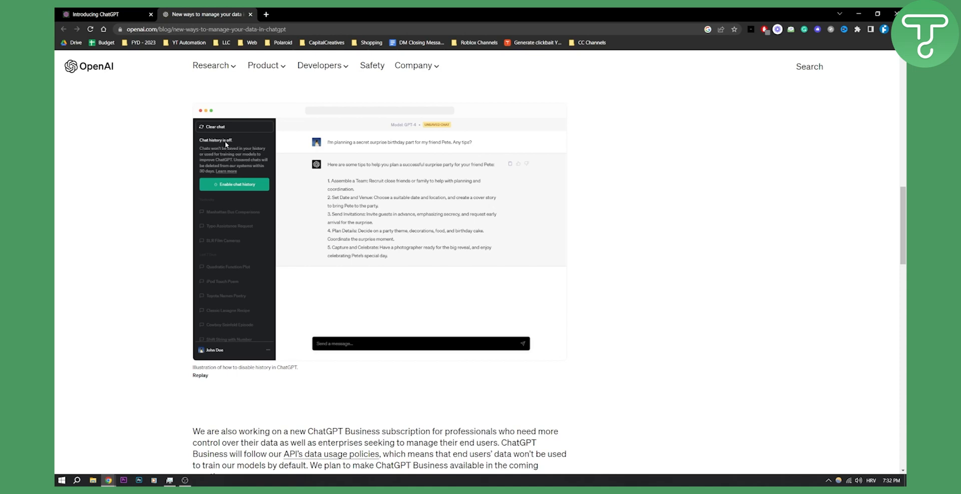
{"action": "mouse_move", "coordinate": [263, 165]}
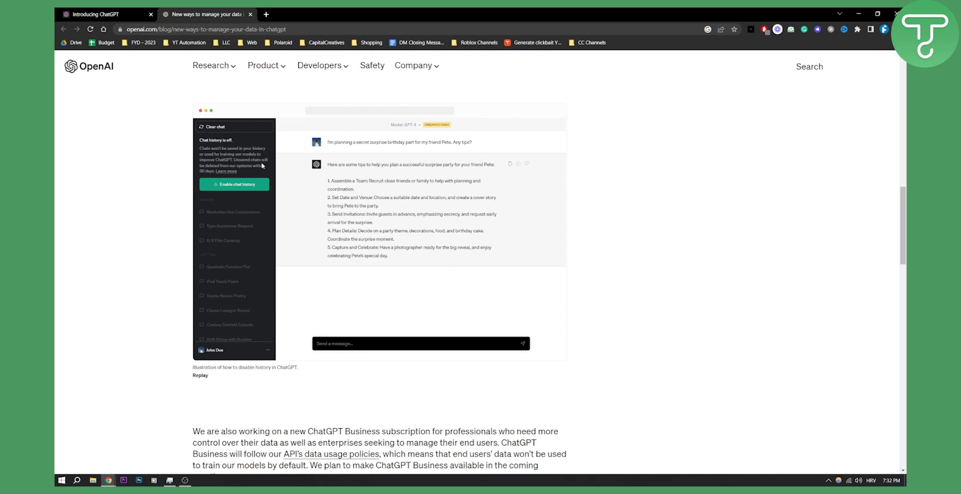
{"action": "mouse_move", "coordinate": [262, 170]}
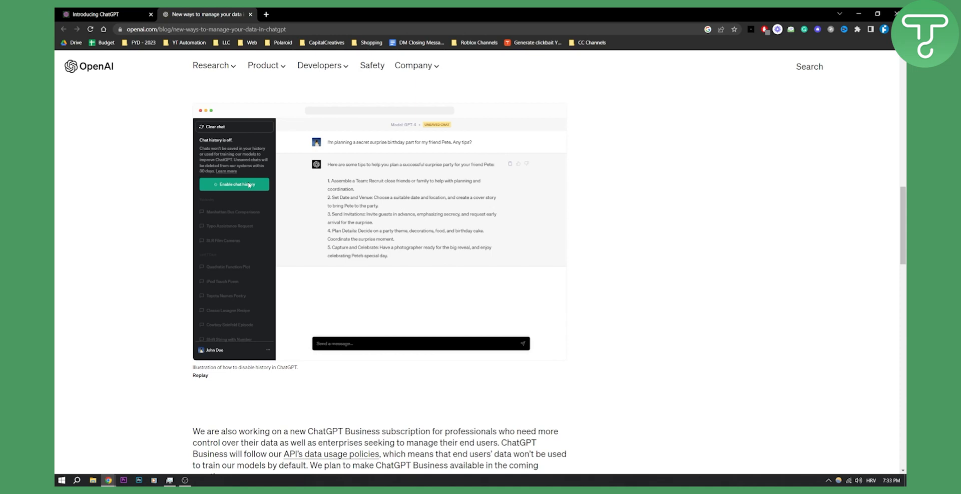
{"action": "mouse_move", "coordinate": [251, 179]}
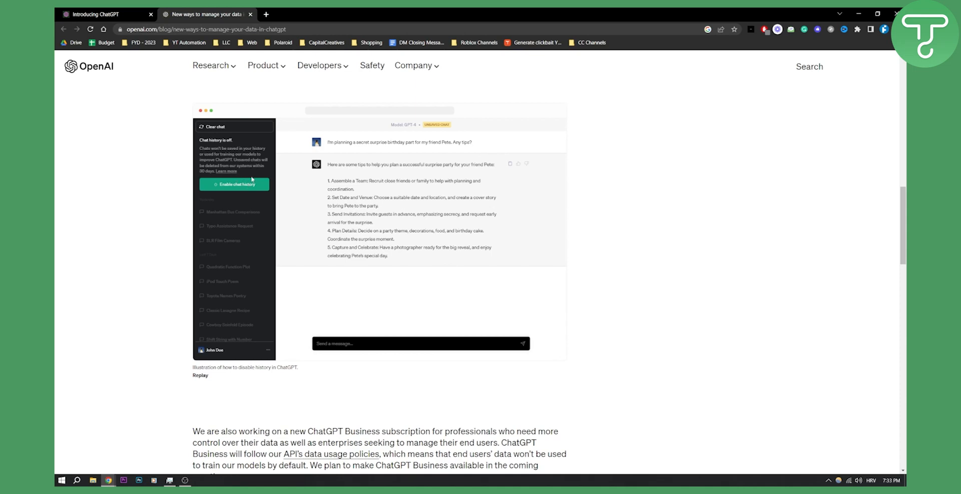
{"action": "mouse_move", "coordinate": [290, 194]}
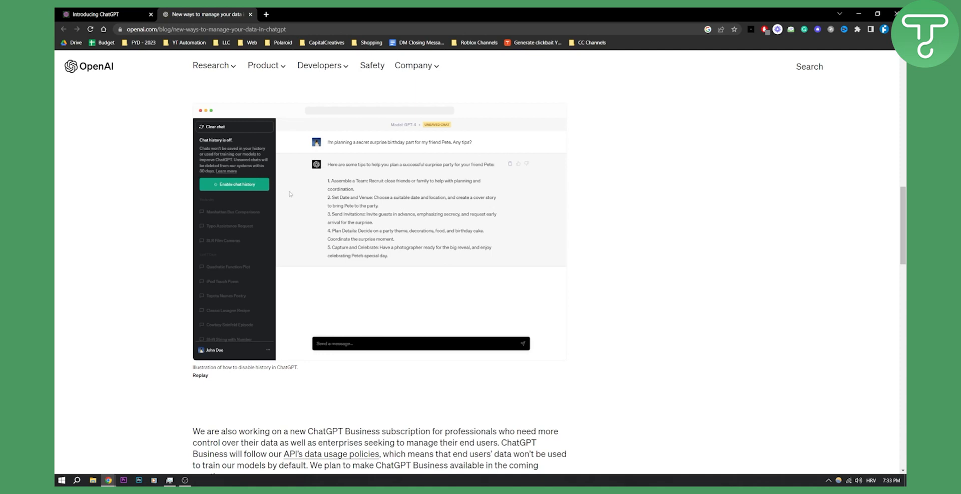
{"action": "scroll", "scroll_direction": "down", "scroll_amount": 3}
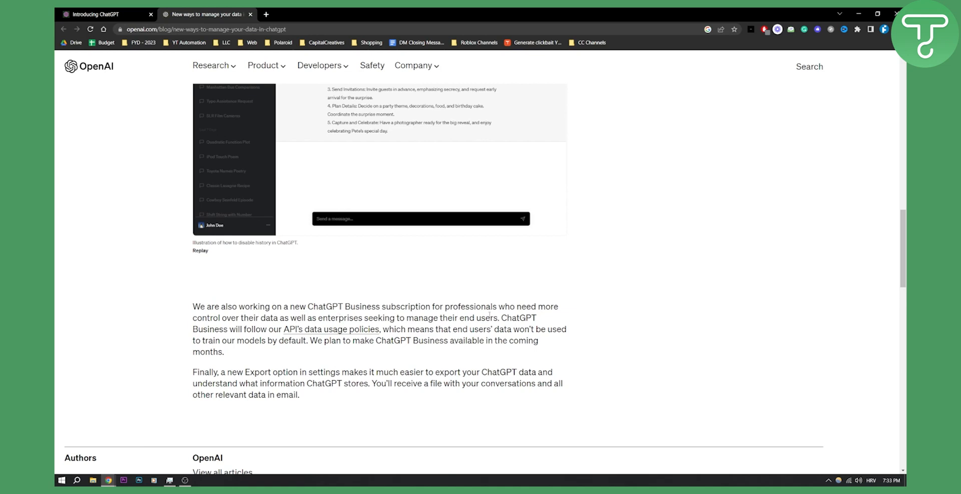
{"action": "scroll", "scroll_direction": "up", "scroll_amount": 3}
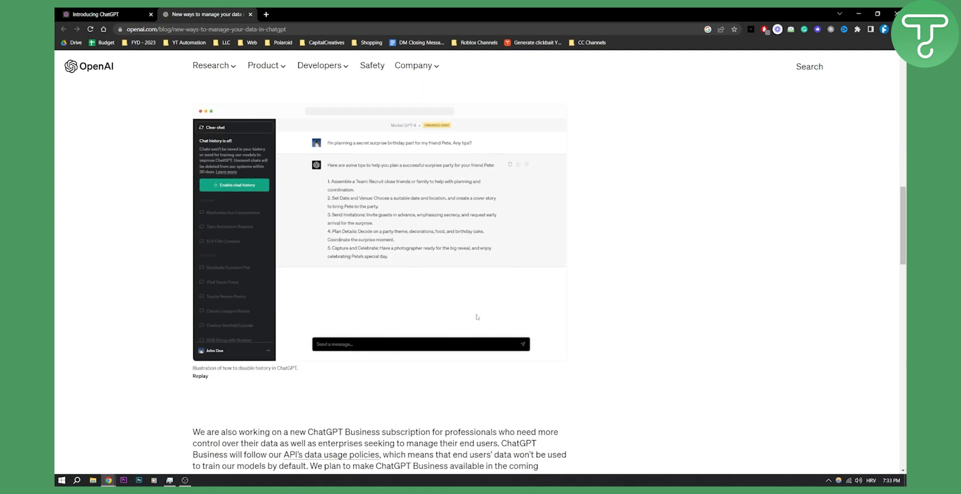